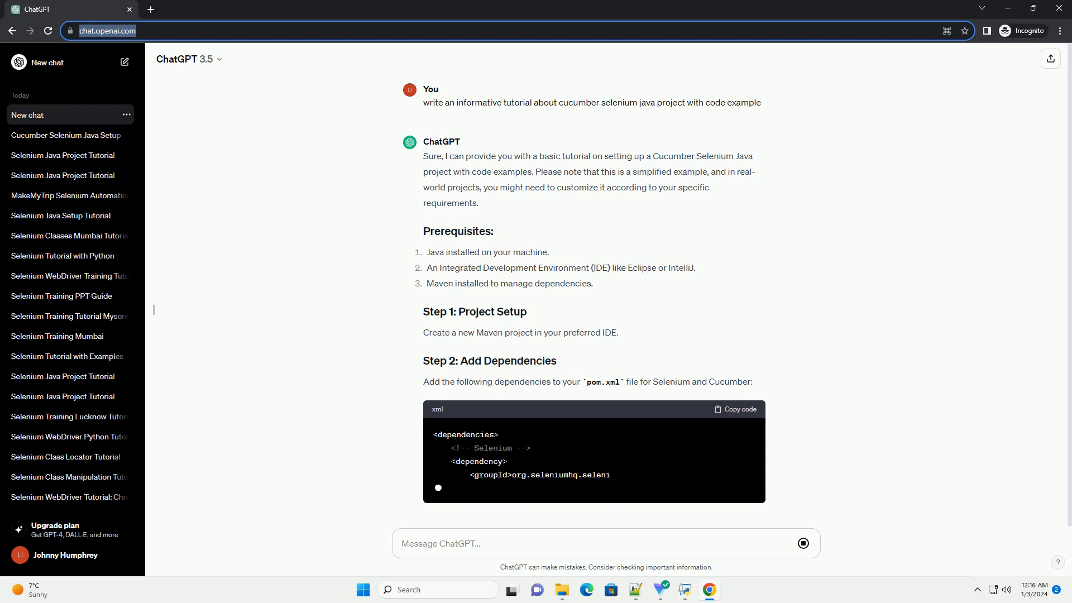
scroll(down, 3)
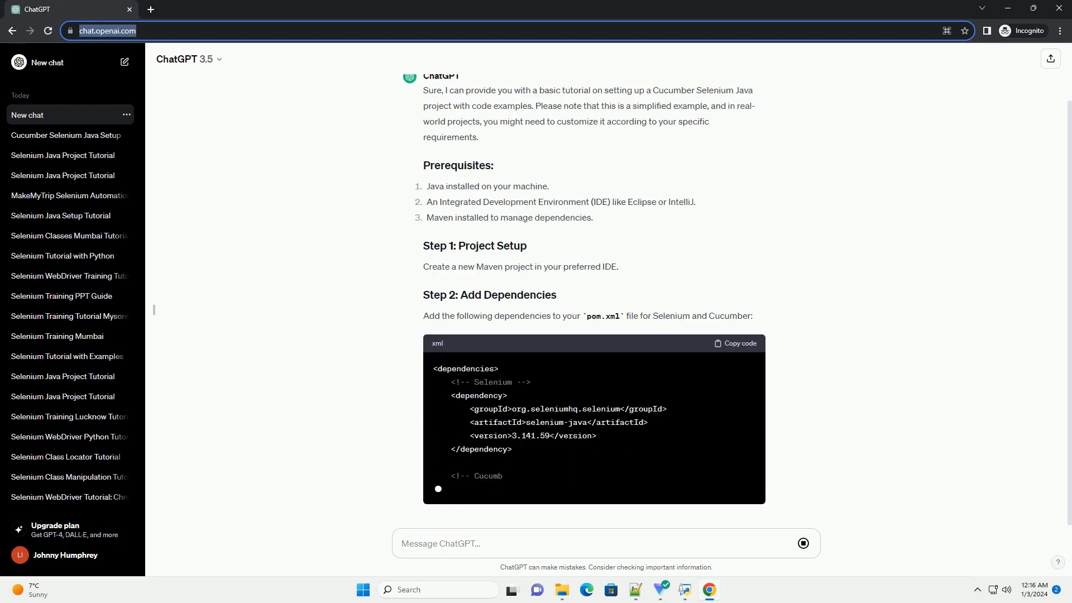
scroll(down, 3)
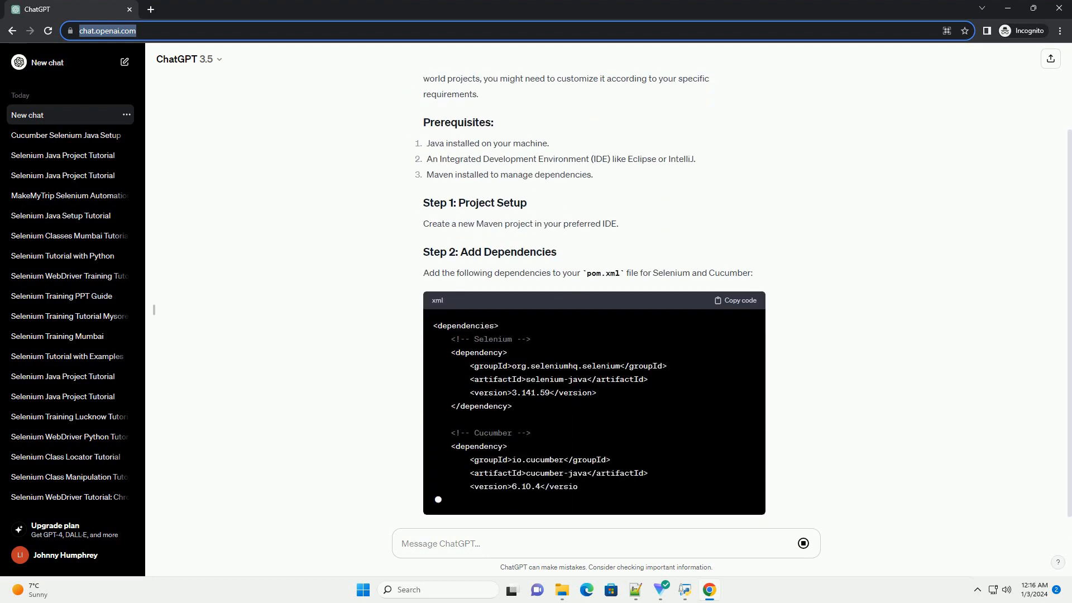
scroll(down, 3)
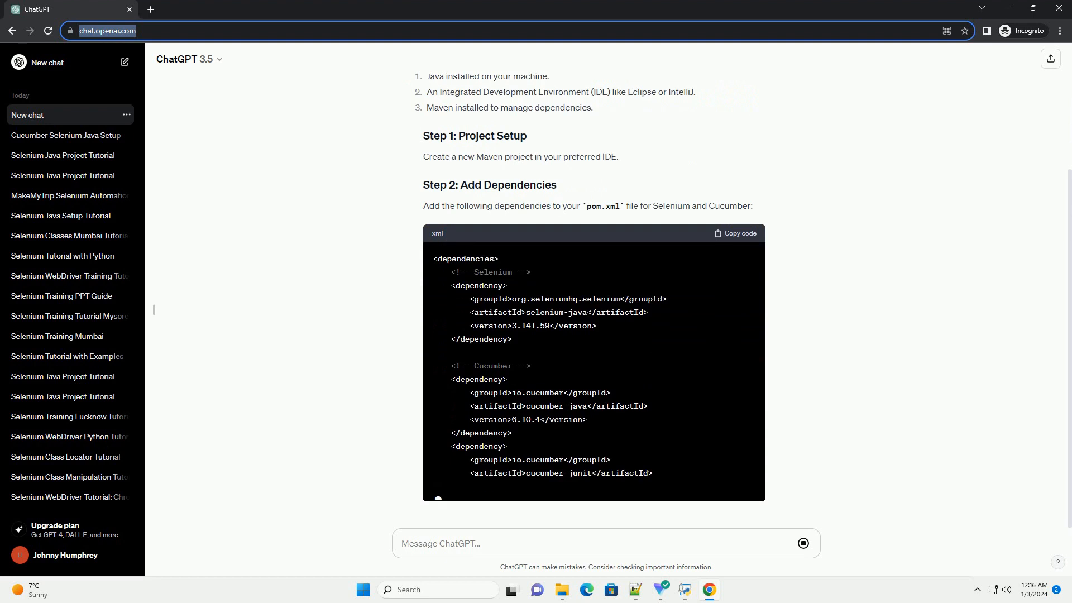
scroll(down, 3)
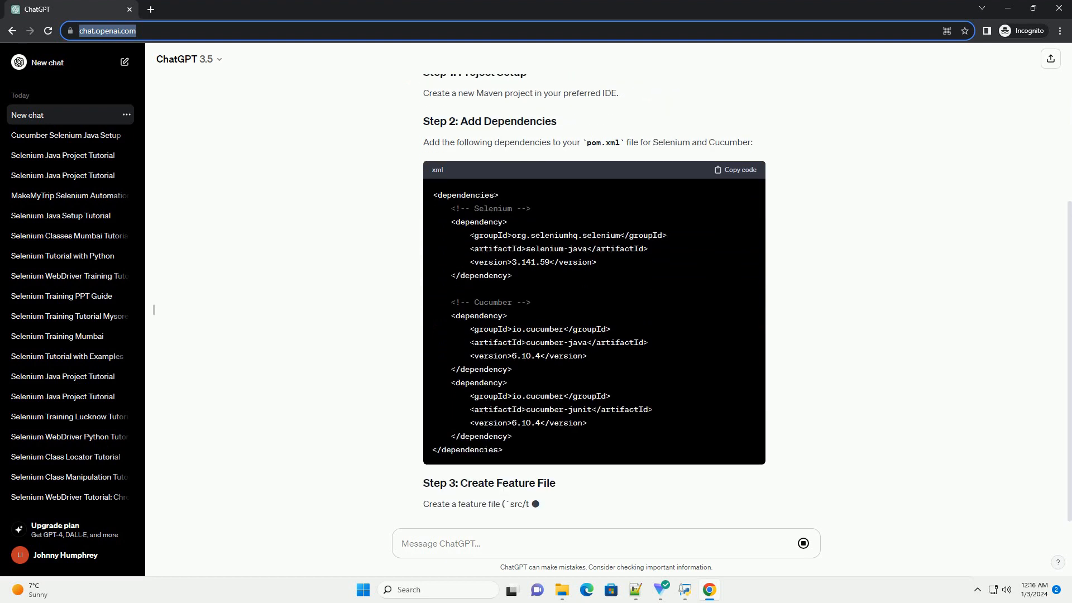
scroll(down, 3)
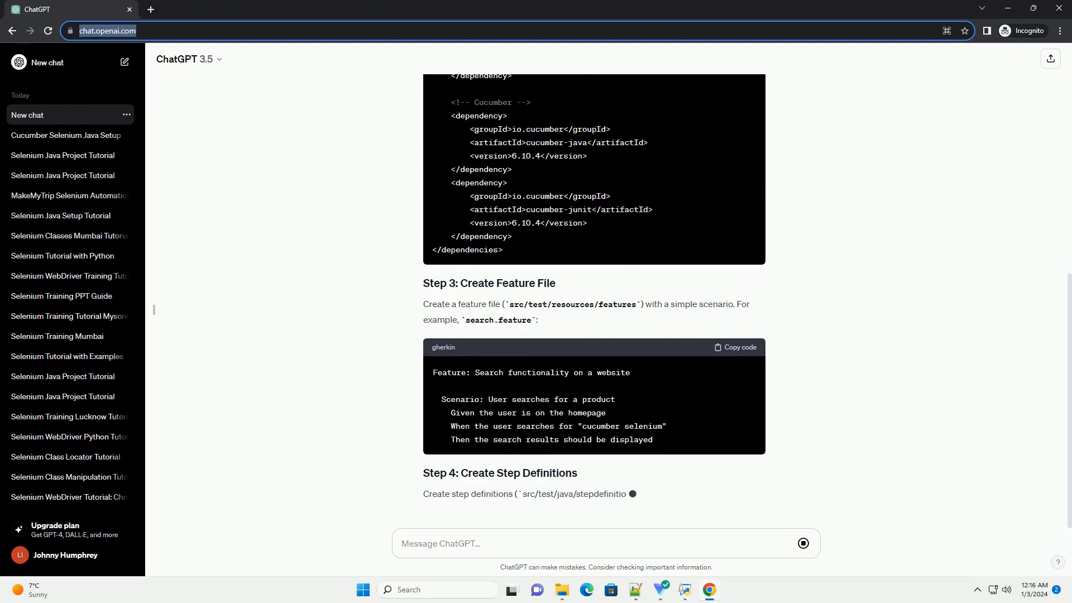
scroll(down, 3)
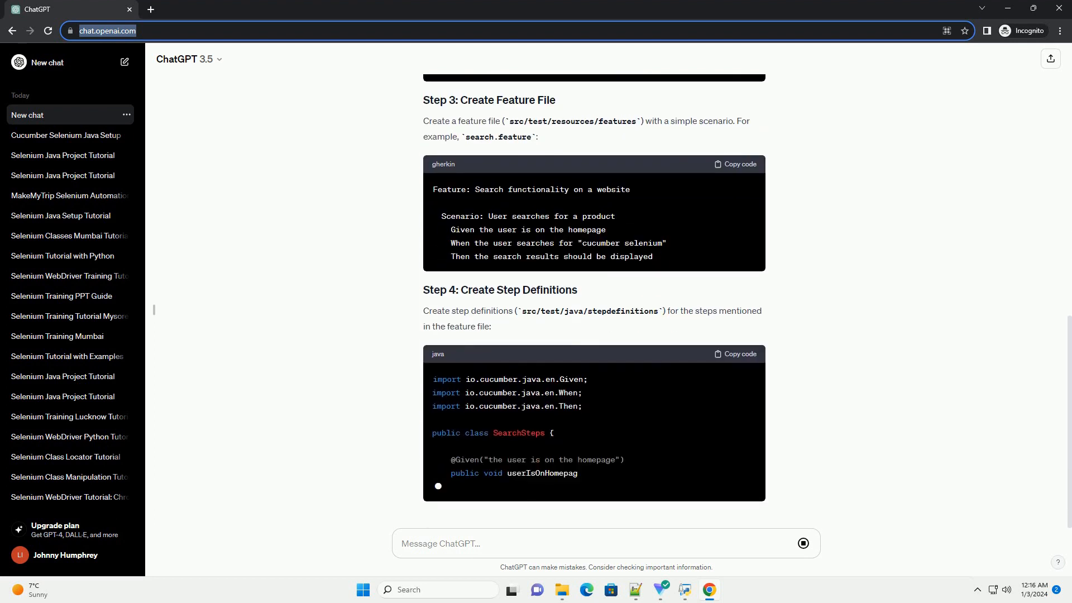
scroll(down, 3)
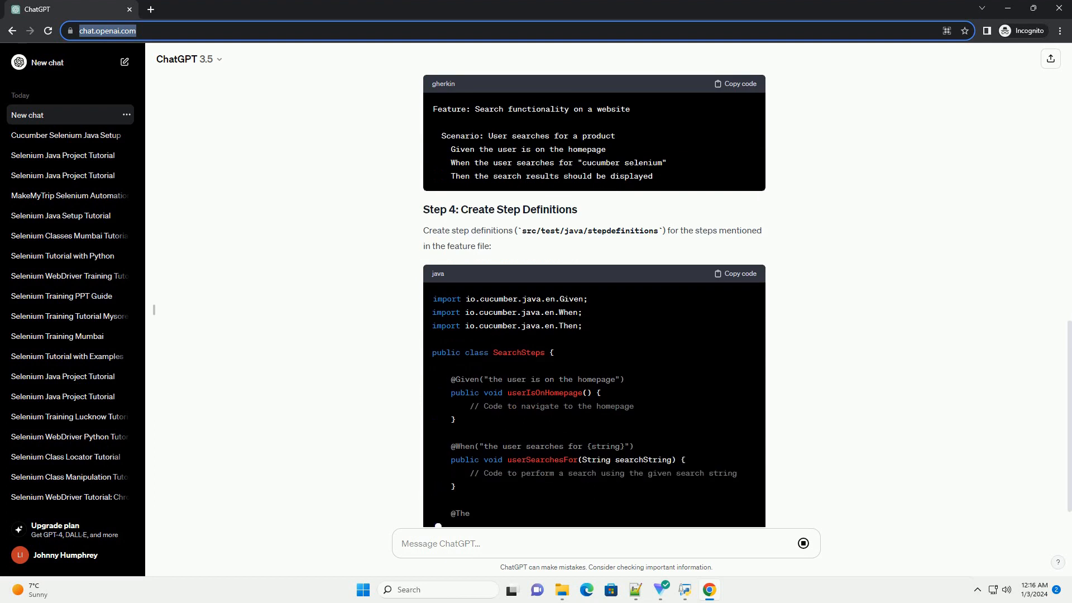
scroll(down, 3)
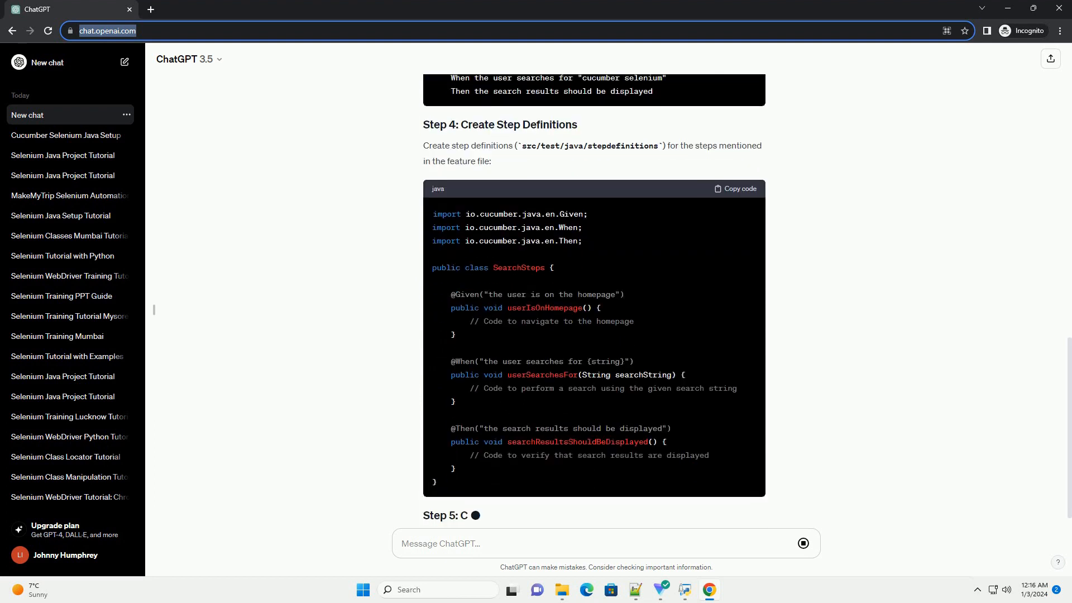
scroll(down, 3)
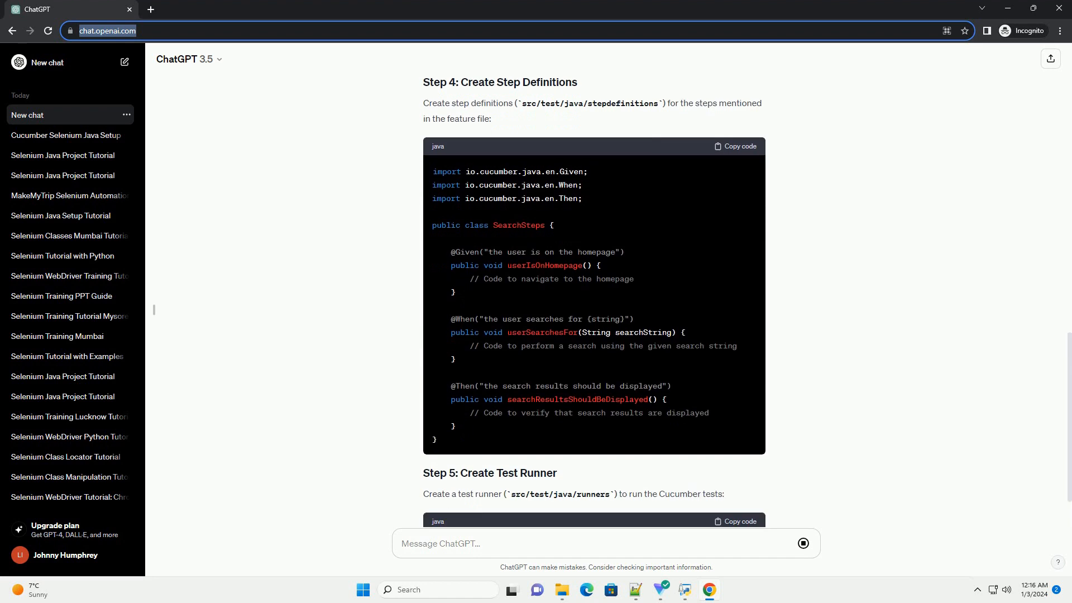
scroll(down, 3)
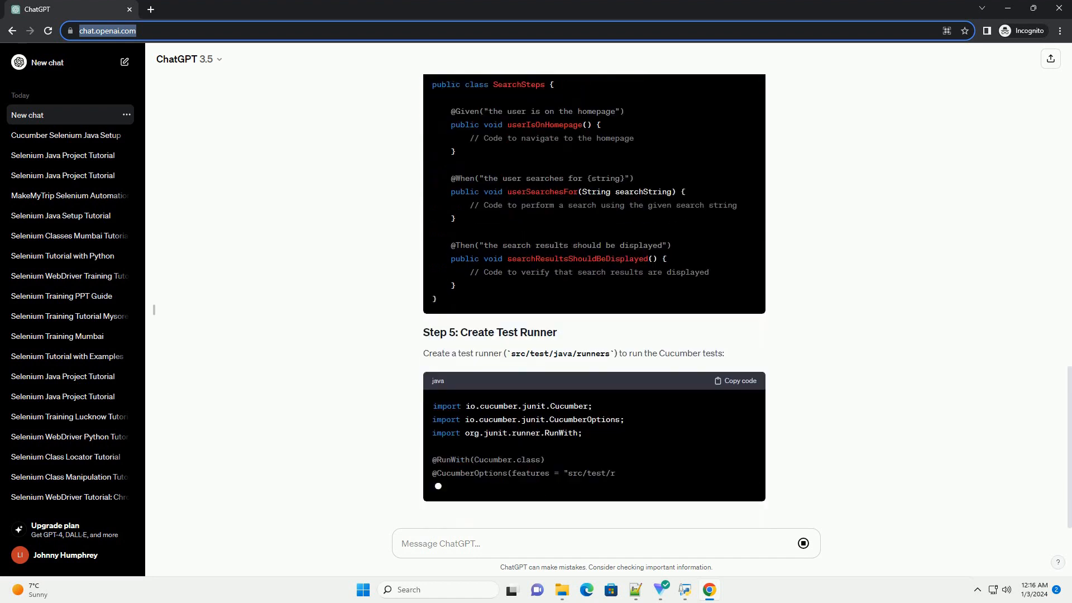
scroll(down, 3)
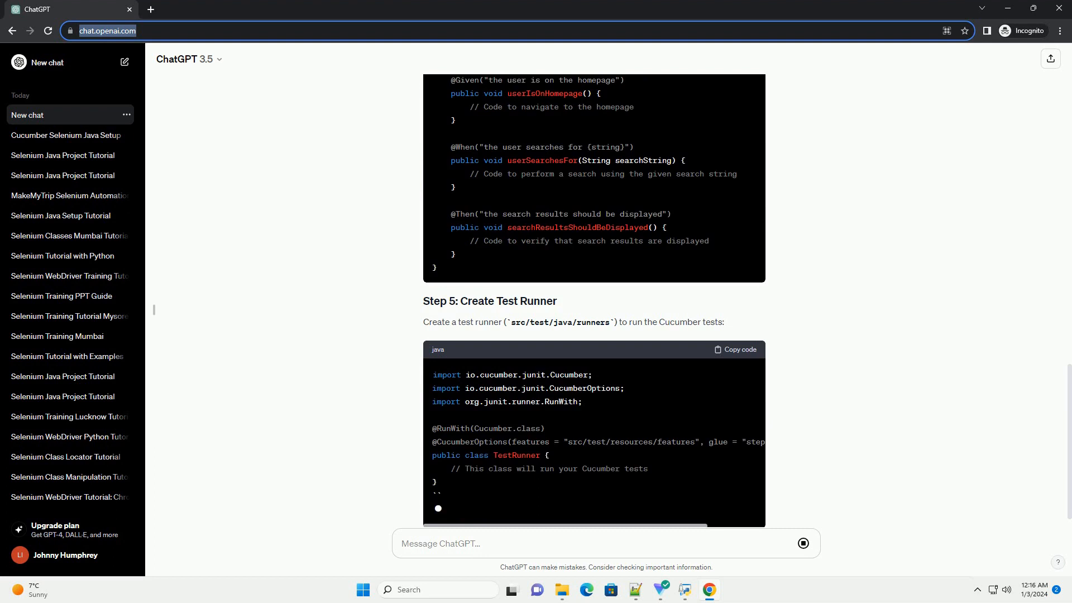
scroll(down, 3)
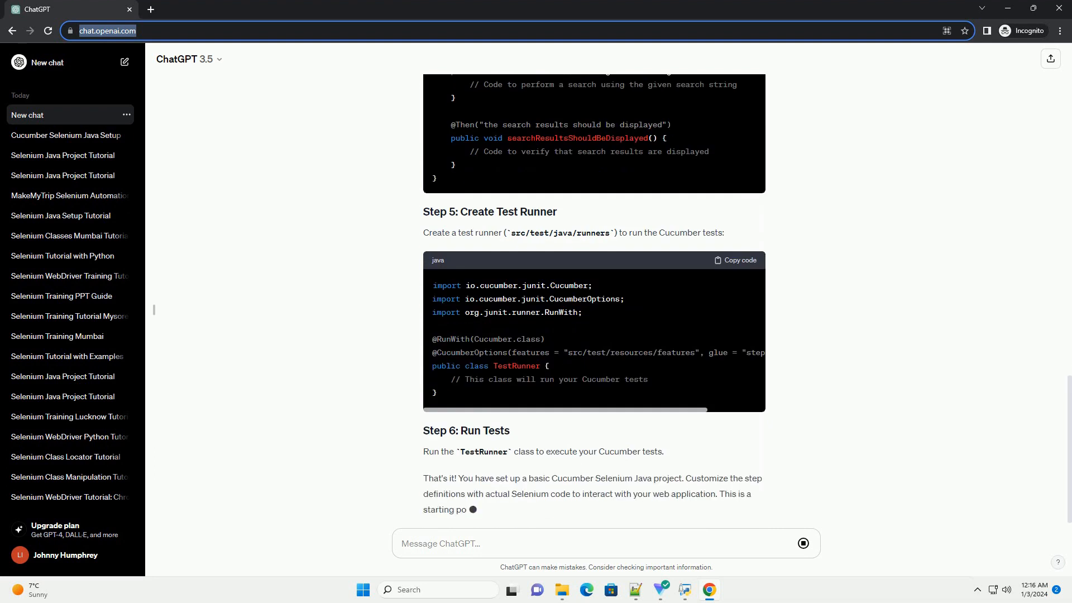
scroll(down, 3)
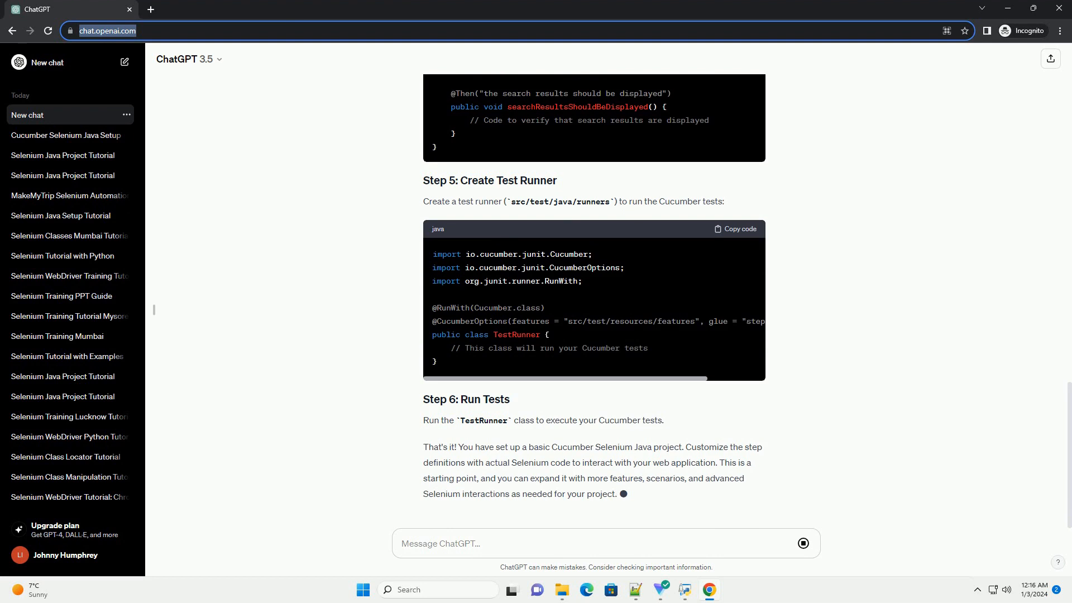